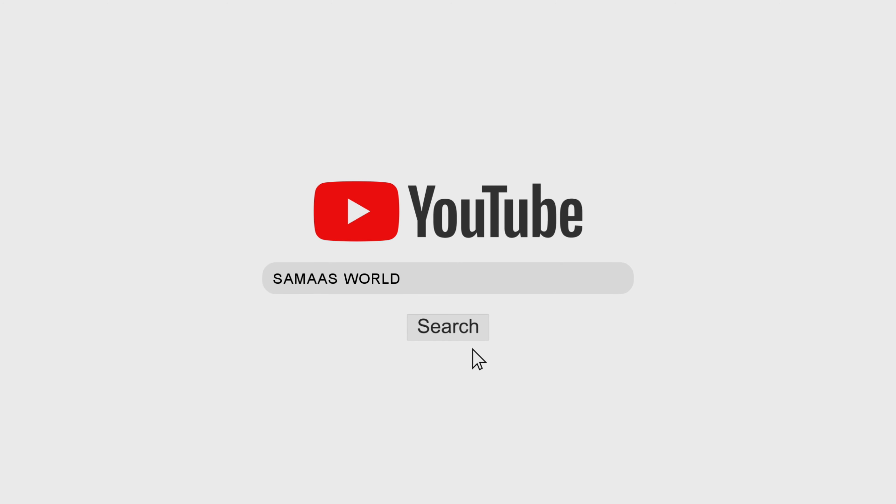
- Search YouTube for SAMAAS WORLD to reveal the channel's logo and name title card
click(448, 326)
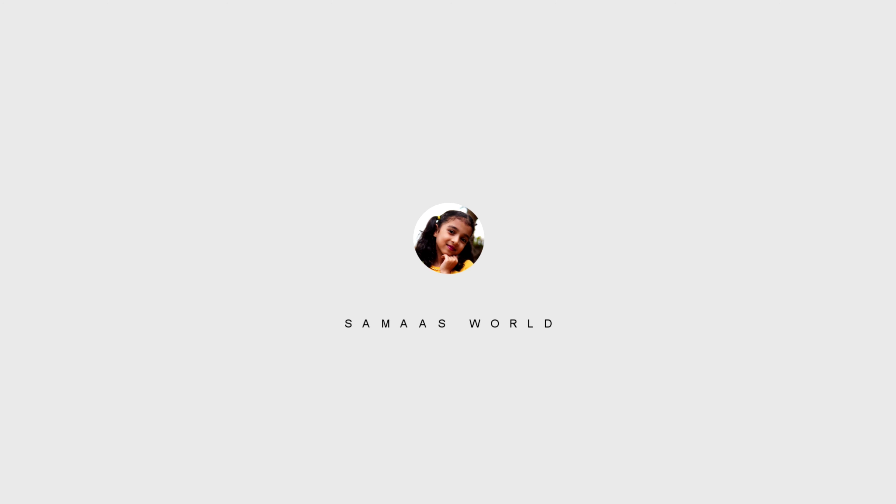